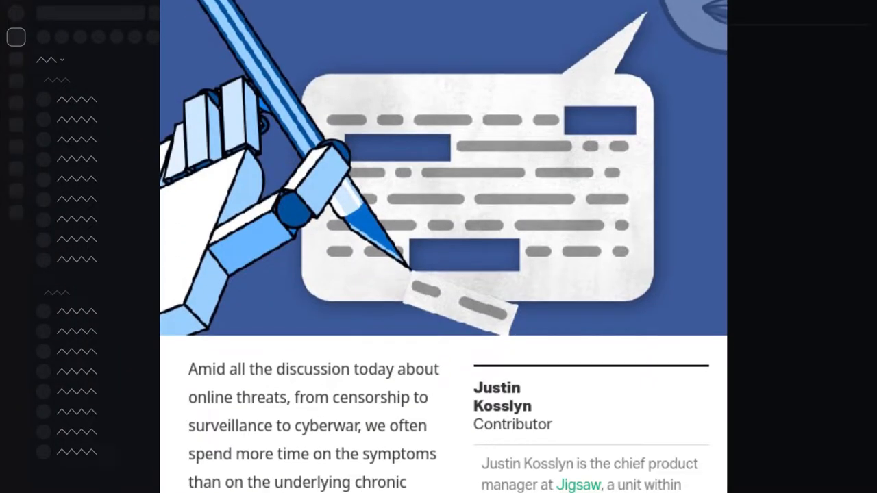
Scroll the online-threats article toward the self-hosted Matrix instance blog post
scroll("down", 3)
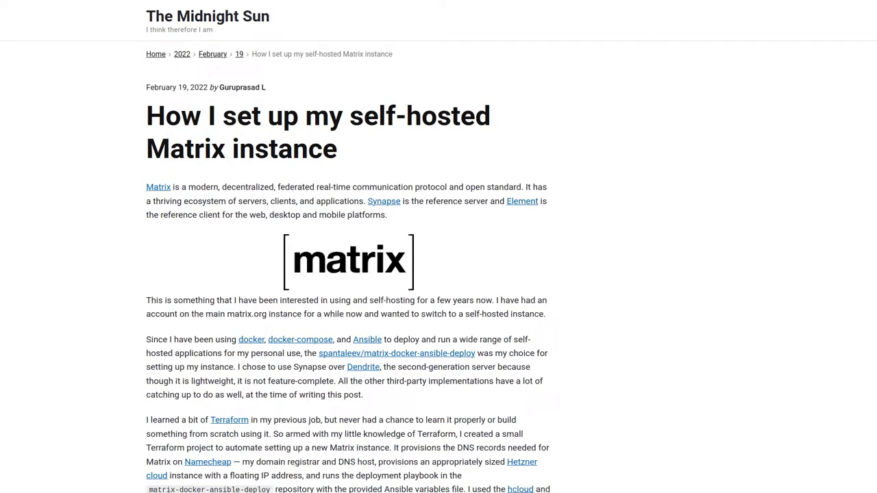
Follow the link to the element.io website
left_click(158, 186)
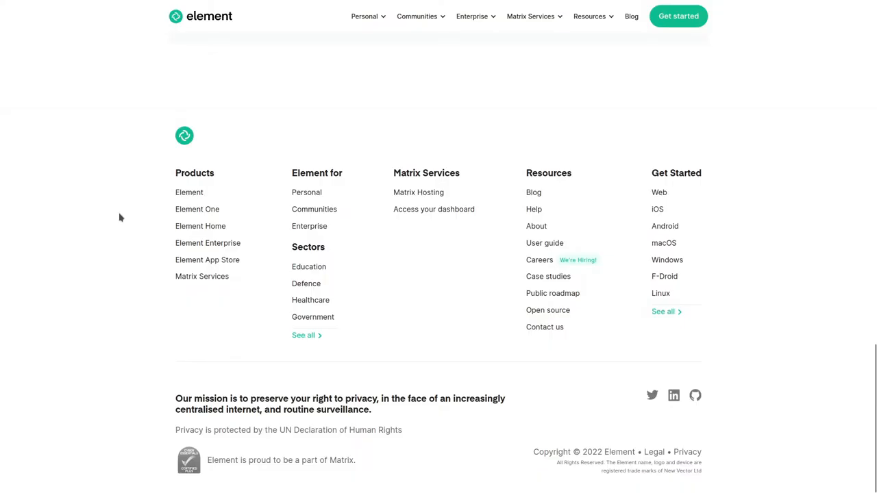
Launch Element Web and register the matrix.org account bingusthecatdingus
scroll("up", 3)
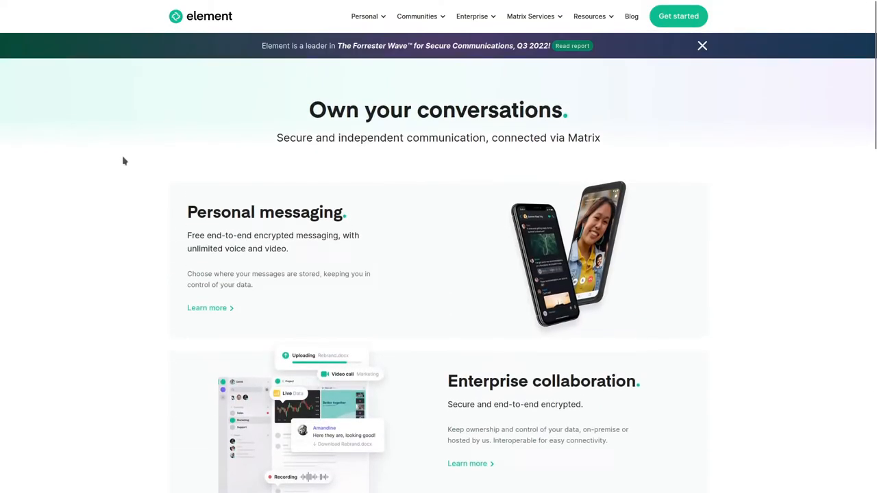
left_click(678, 16)
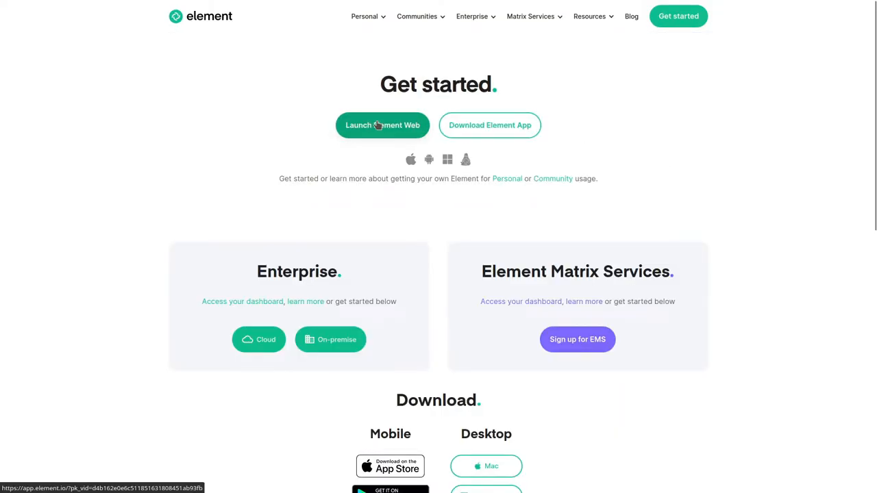
left_click(383, 125)
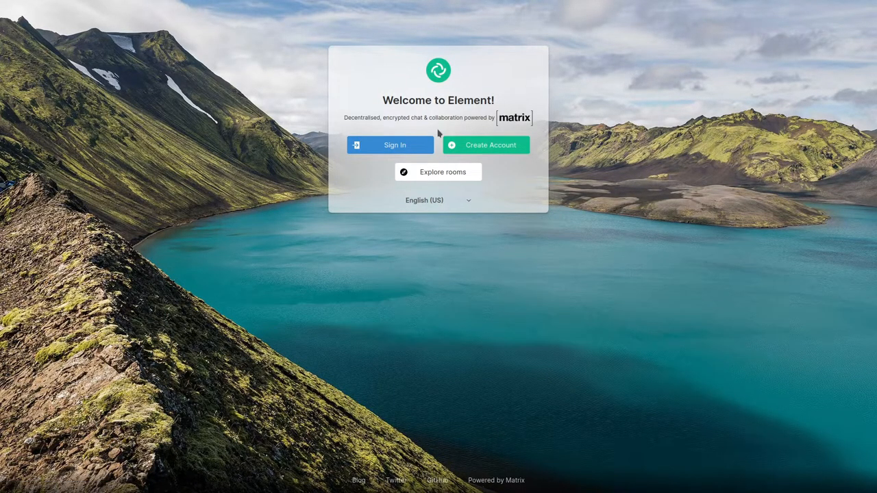
left_click(486, 145)
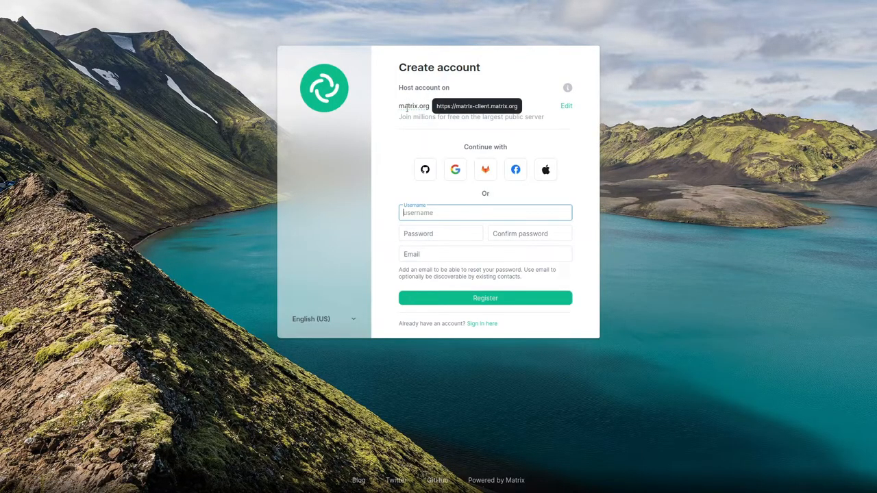
mouse_move(413, 105)
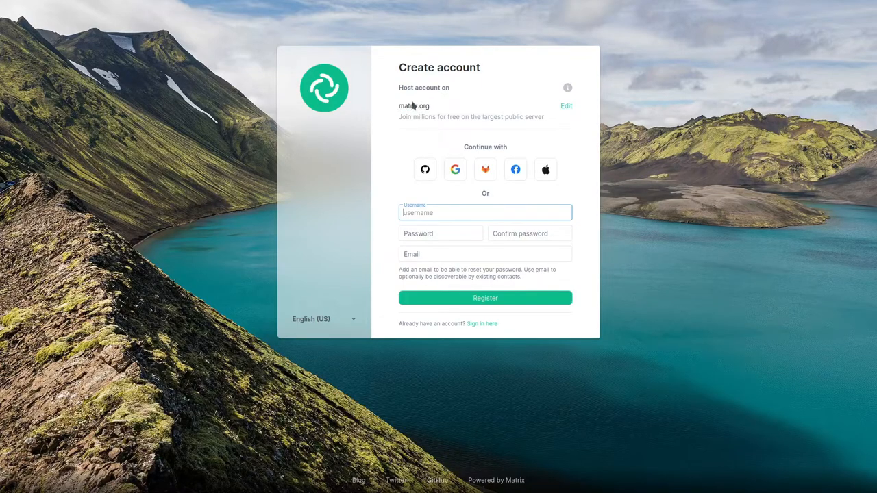
left_click(566, 105)
type("bi")
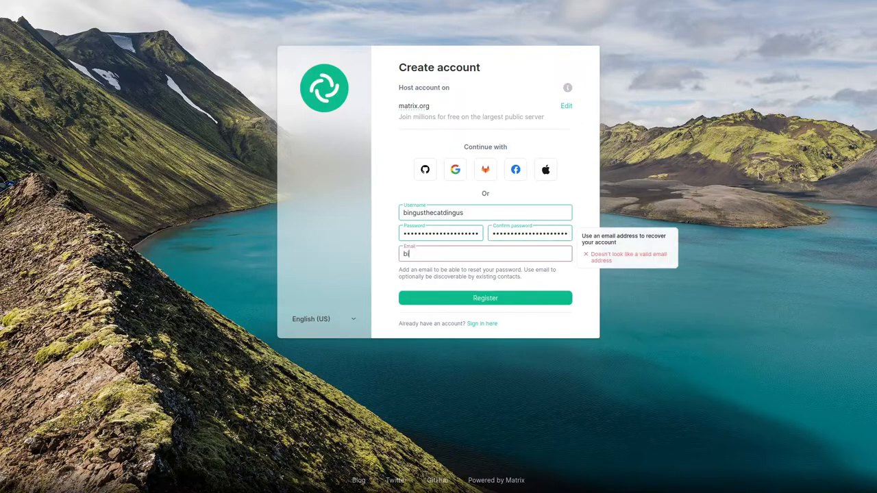
left_click(485, 298)
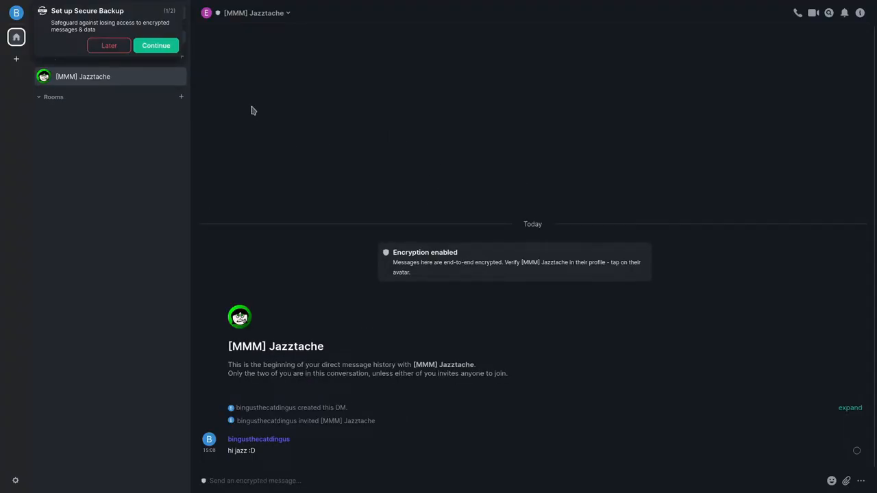
Postpone secure backup, skip the who-will-you-chat-to prompt, and open the avatar menu
left_click(156, 45)
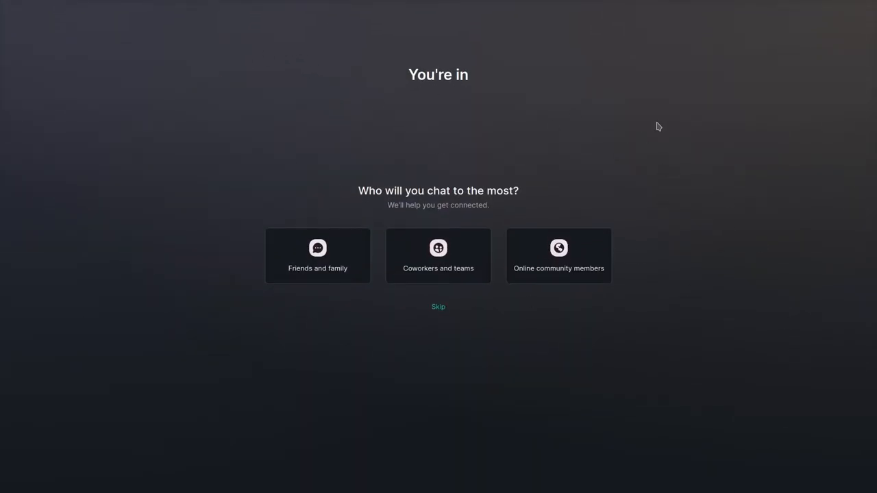
left_click(437, 306)
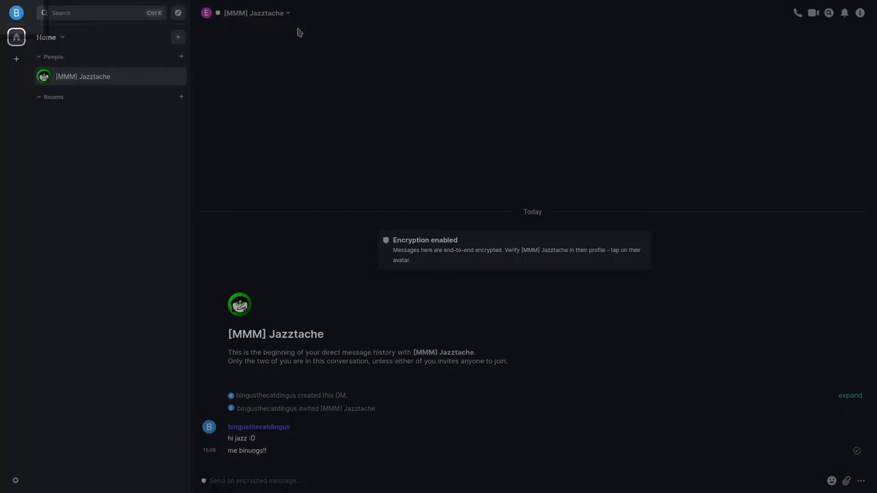
mouse_move(292, 158)
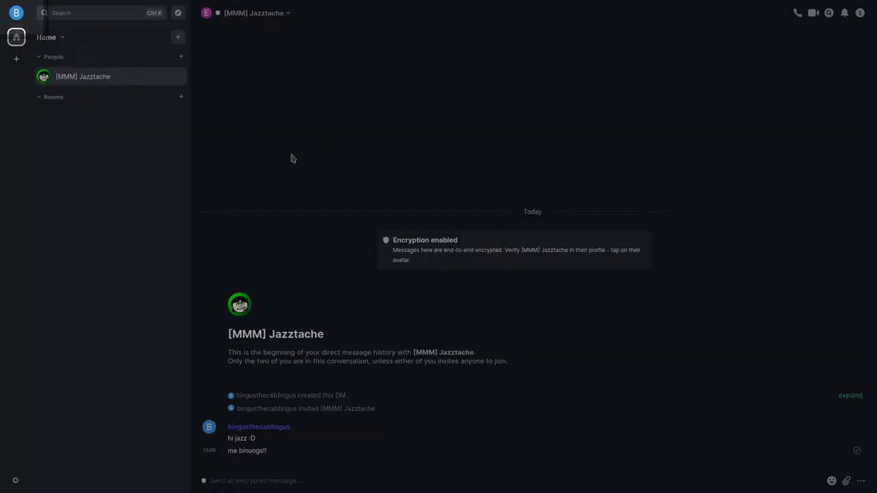
left_click(9, 12)
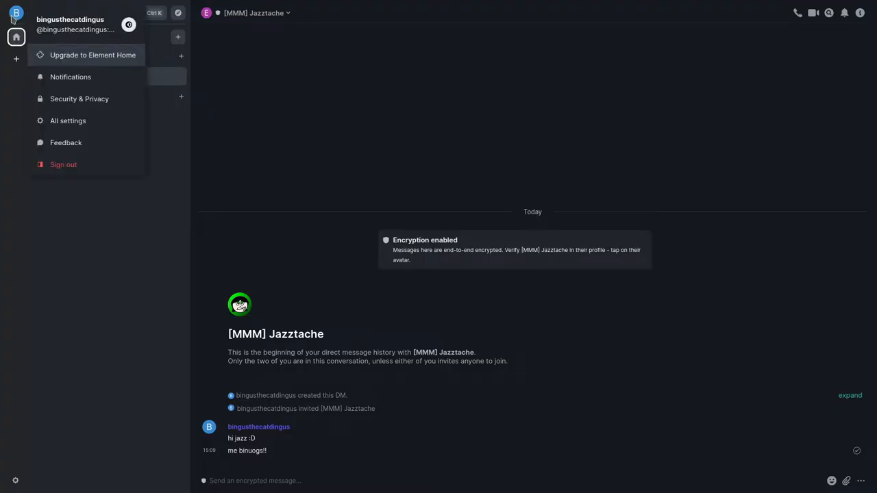
In settings, set avatar to bingus.jpg and save display name Bingus The Dingus
left_click(68, 121)
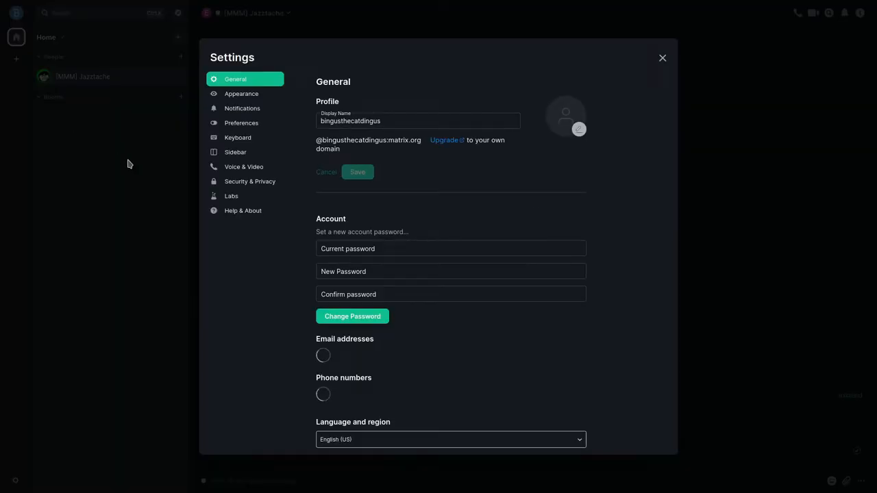
left_click(579, 128)
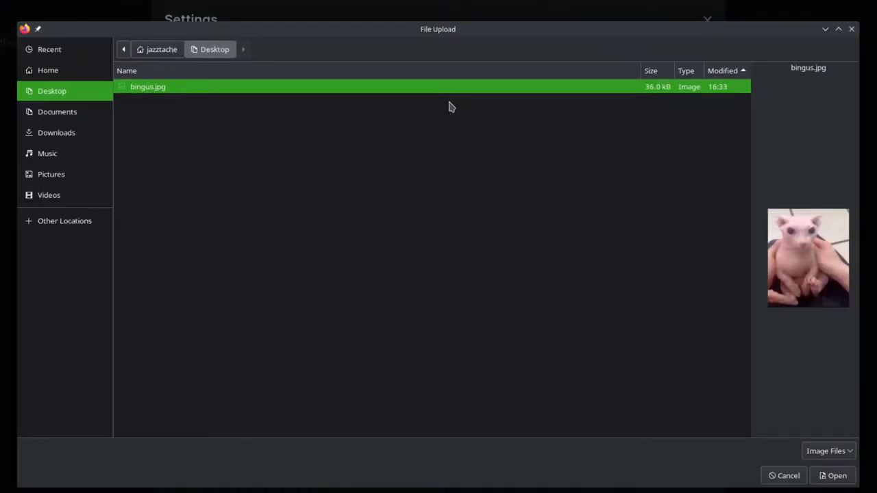
left_click(834, 476)
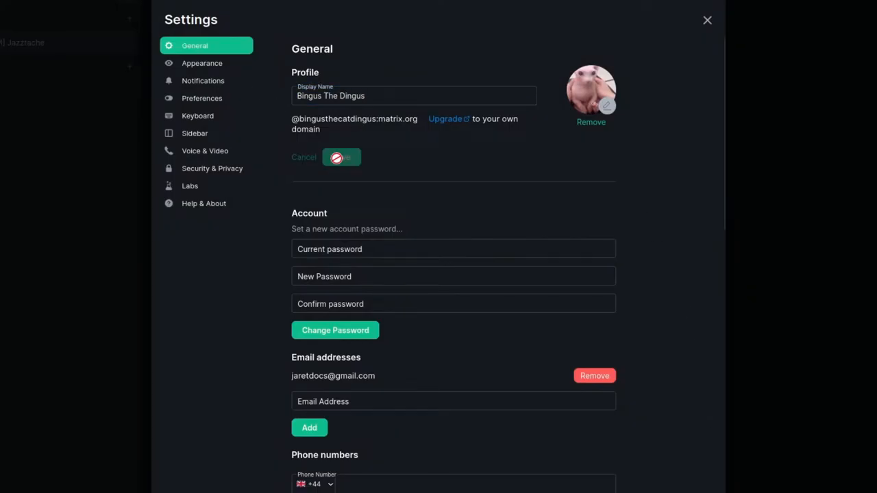
left_click(705, 20)
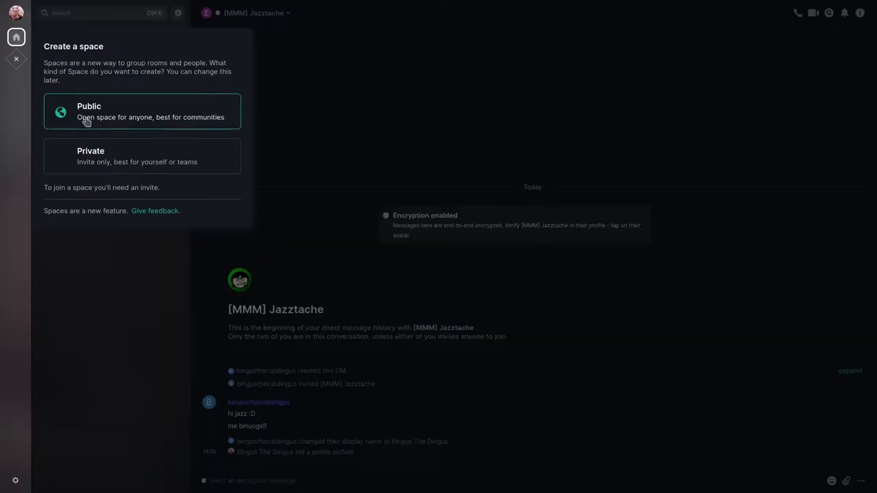
mouse_move(164, 156)
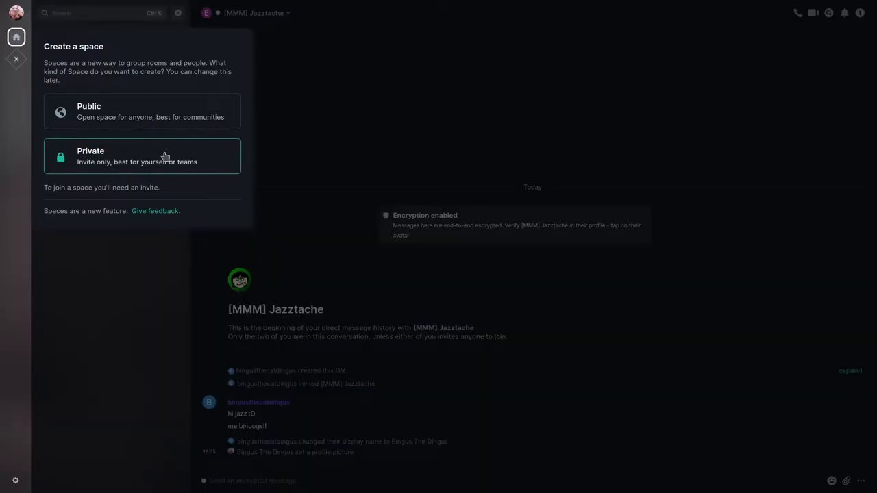
mouse_move(126, 166)
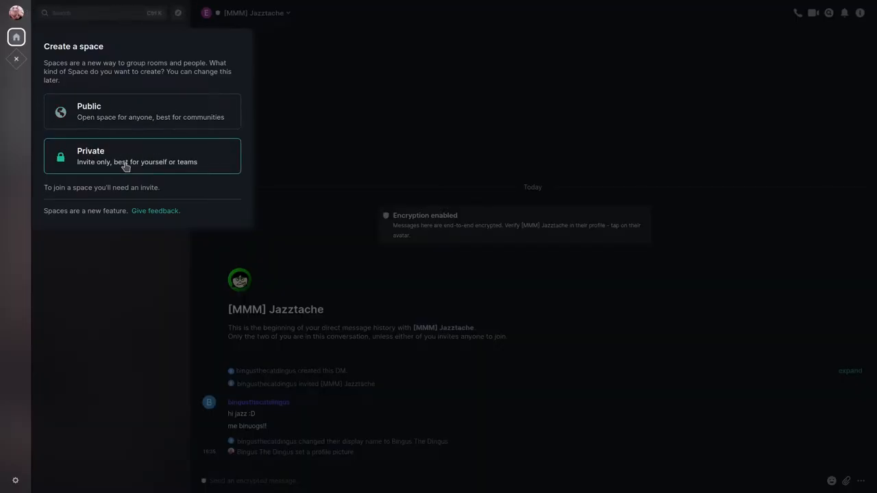
Create private New Space with rooms bingmode, General, Random and post 'bingus time B)'
left_click(142, 156)
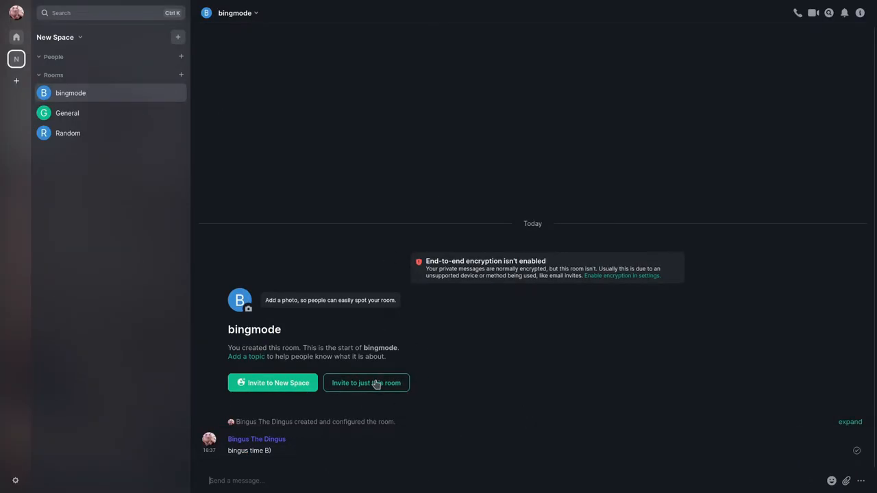
mouse_move(403, 245)
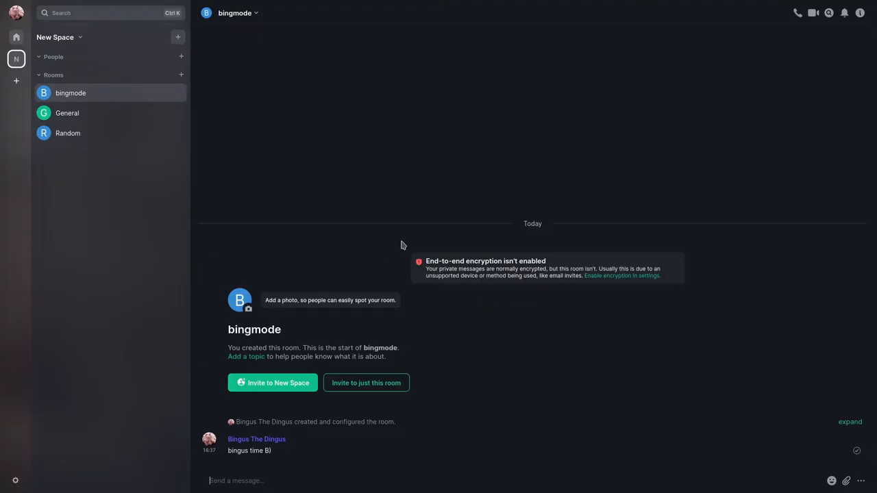
left_click(846, 480)
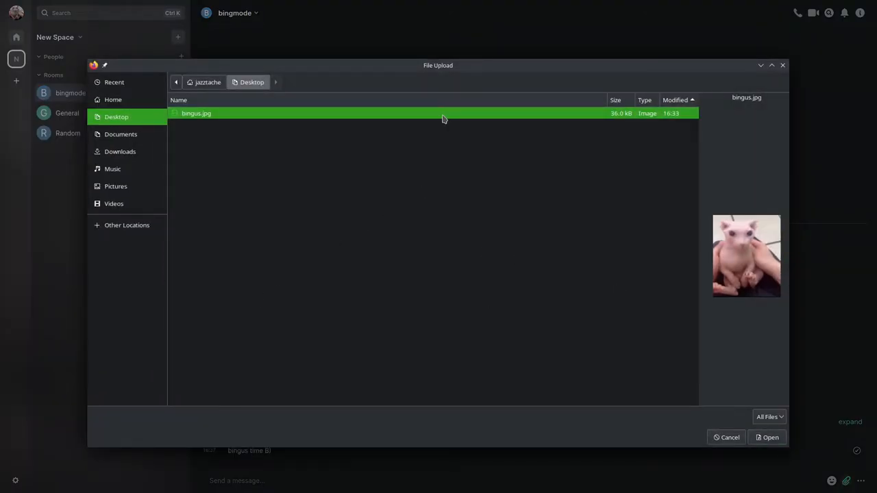
Post bingus.jpg in bingmode and create the yes/no poll 'Is bing epikkk!!!!'
left_click(766, 437)
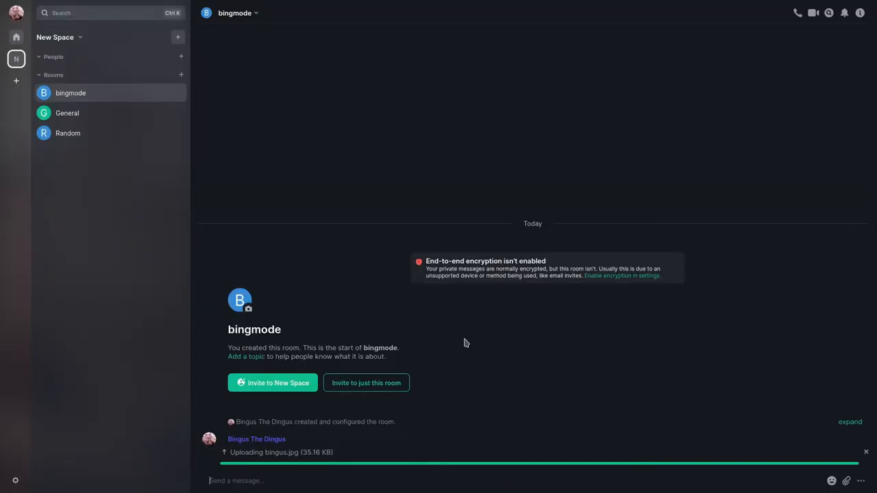
left_click(831, 480)
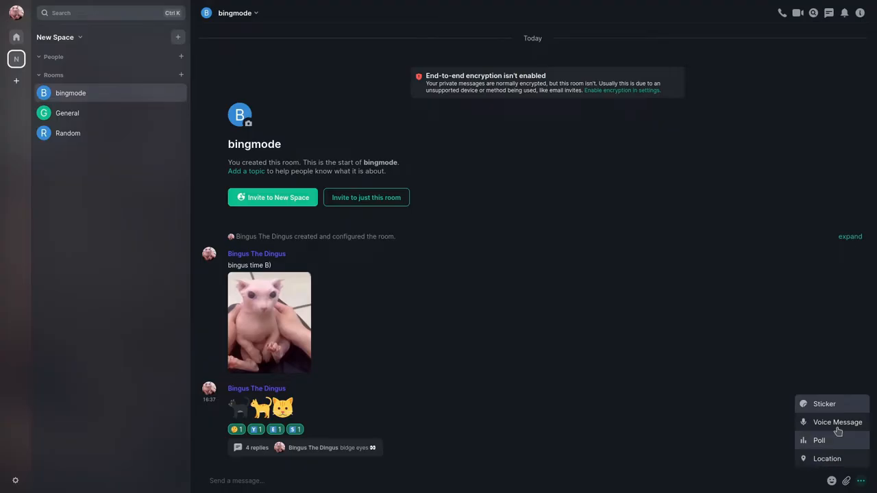
left_click(816, 440)
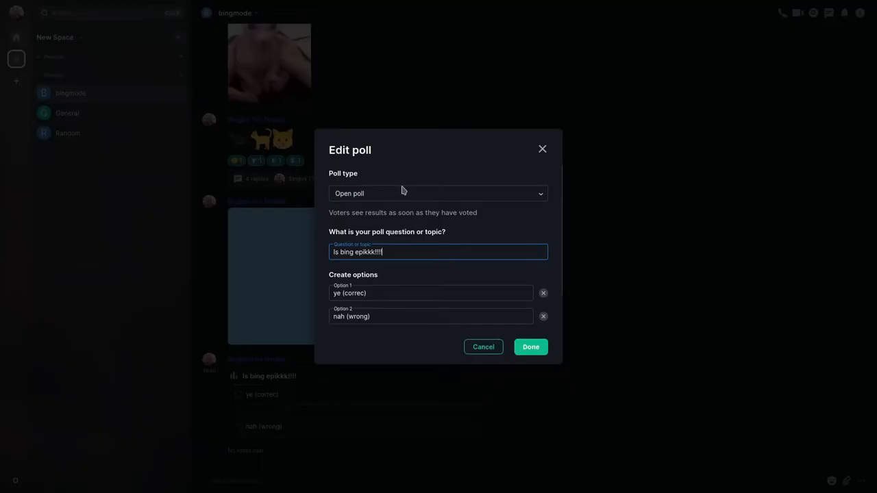
left_click(530, 347)
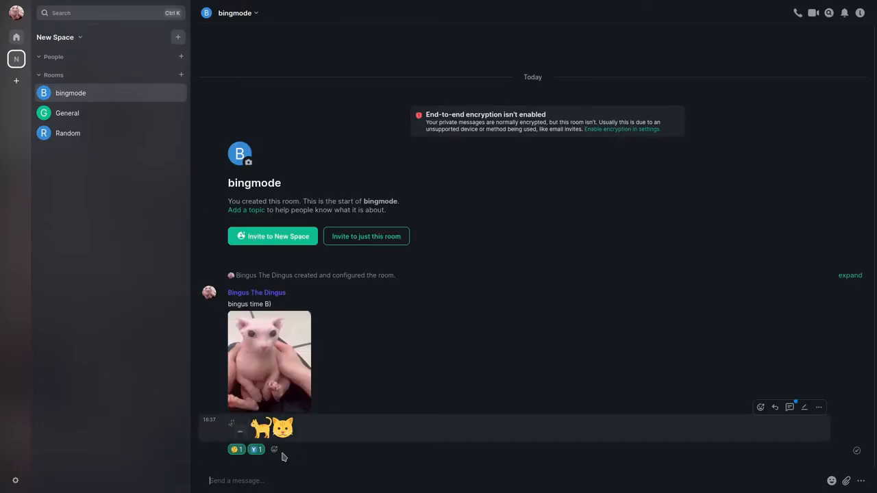
Reply in a thread on the cat-emoji message with reasons bingus is cool
left_click(274, 450)
type("resons why bingus")
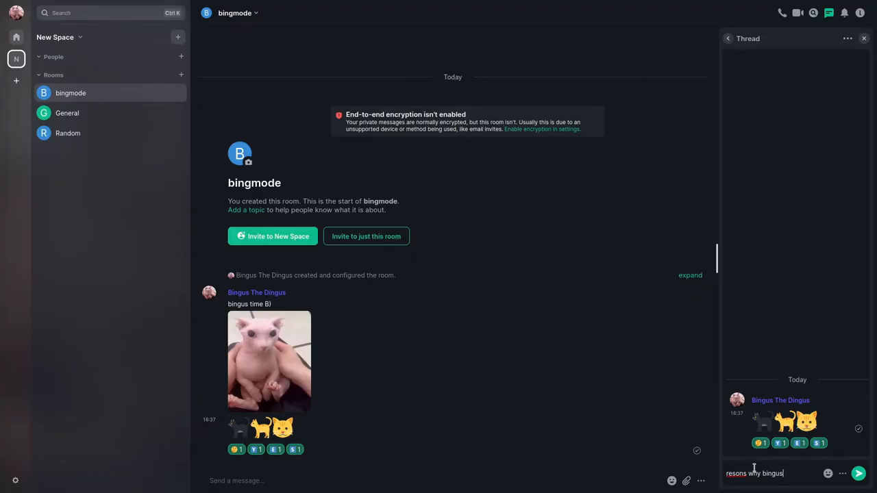
type("is cool")
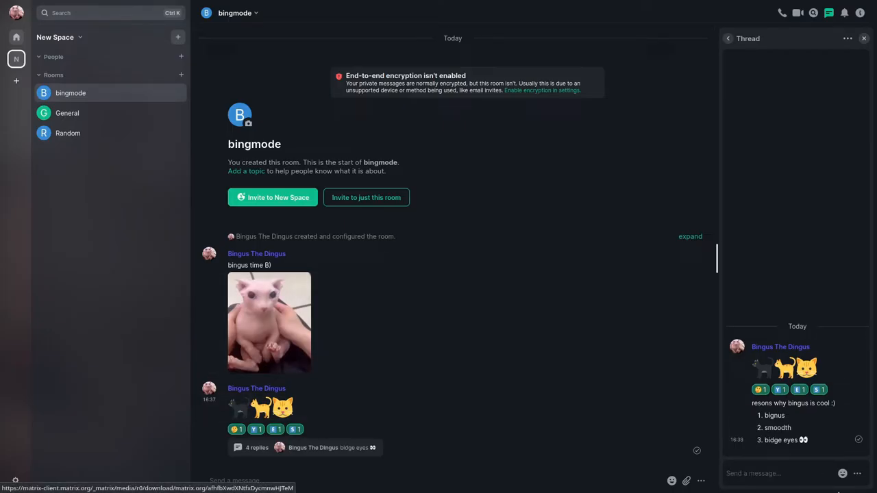
mouse_move(548, 371)
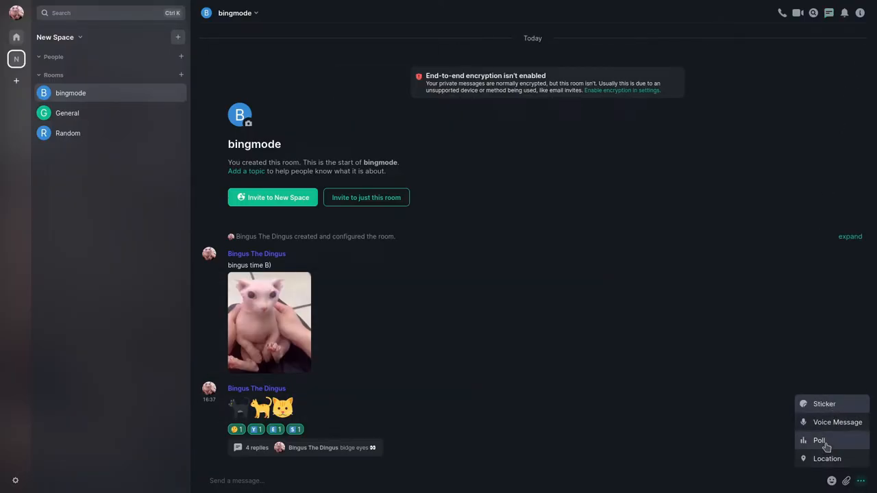
mouse_move(827, 458)
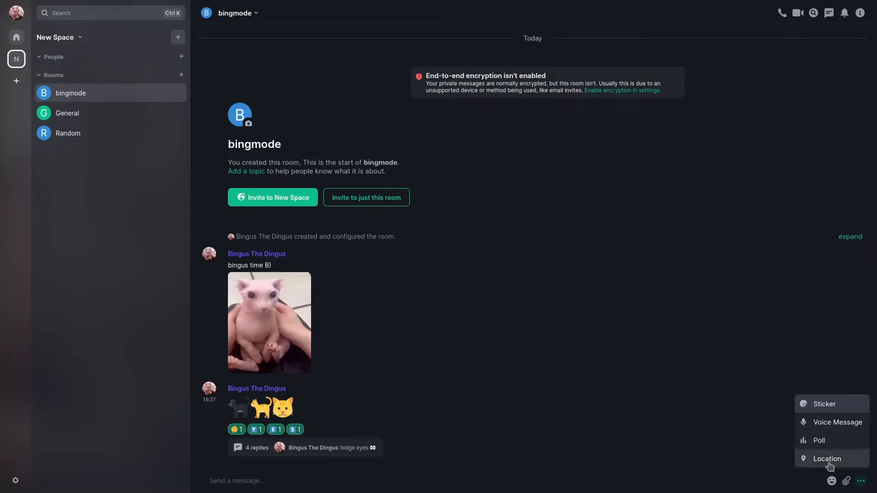
Open the composer's ⋯ menu, then switch the browser to matrix.org
left_click(827, 458)
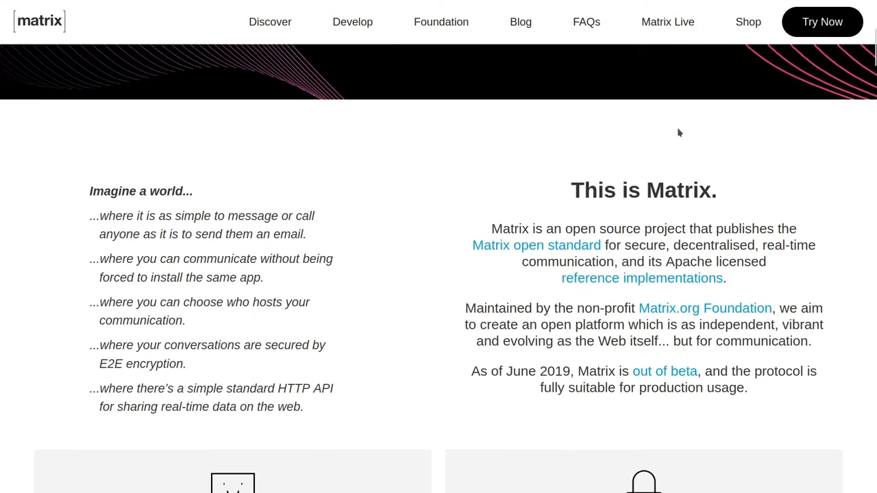
Scroll matrix.org down to the 'How does it work?' section
scroll("down", 3)
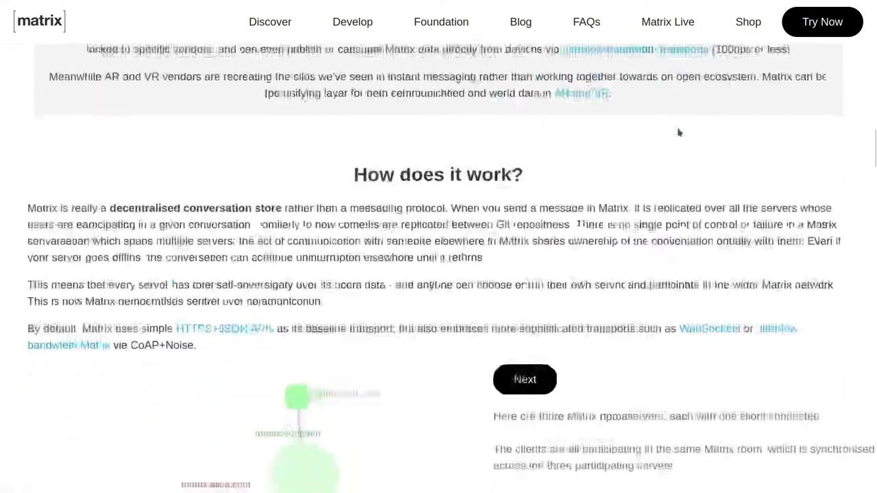
scroll("down", 3)
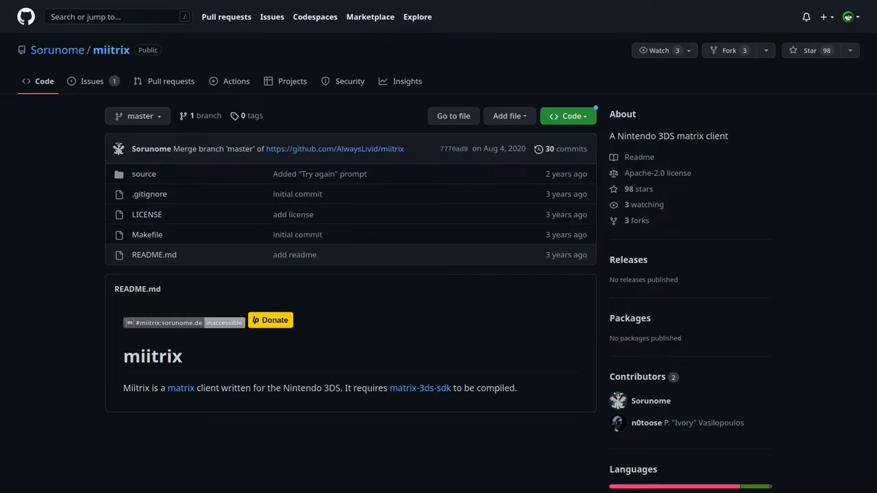
Go to matrix.org's Clients page showing mobile apps like Element and Ditto Chat
left_click(181, 387)
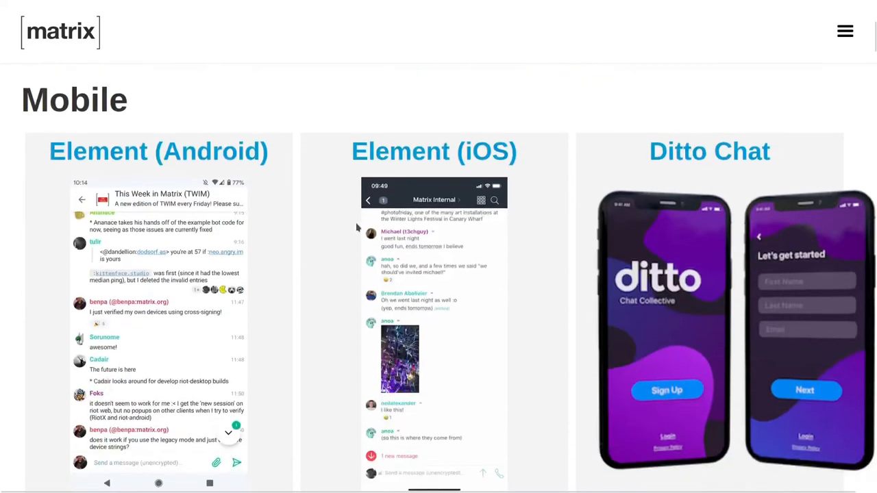
Scroll through the desktop, terminal-based and web client listings on matrix.org
scroll("down", 3)
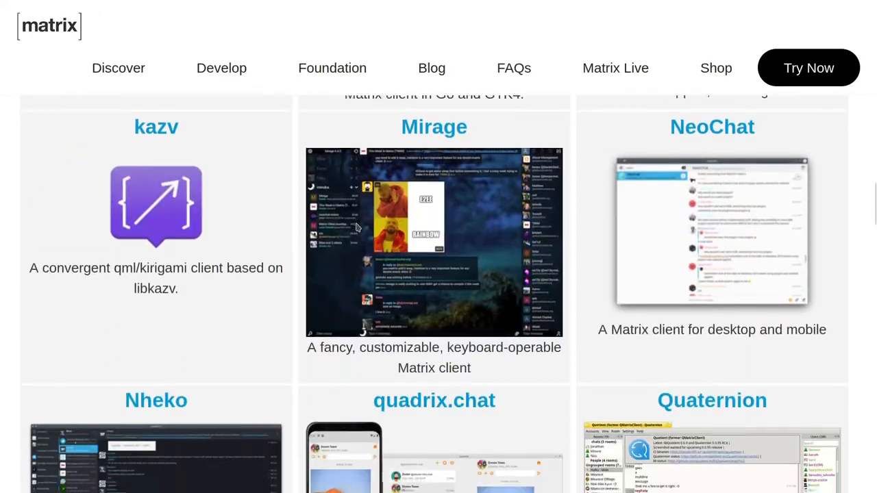
scroll("down", 3)
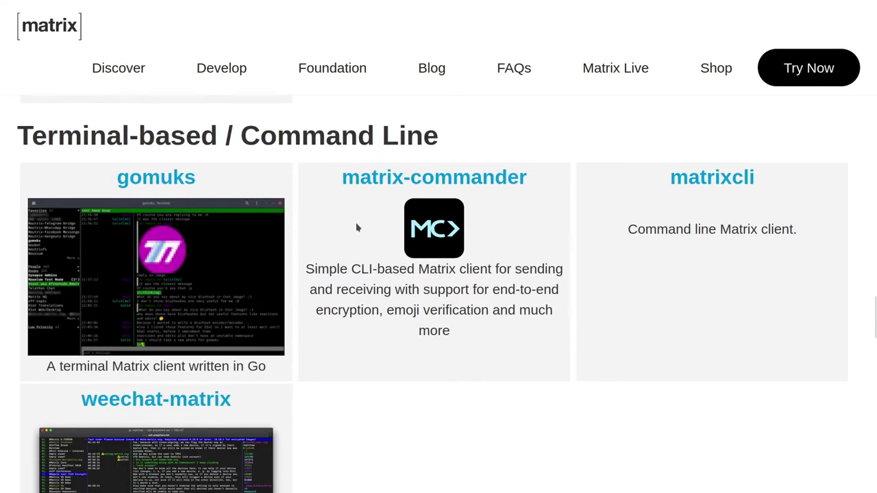
scroll("up", 3)
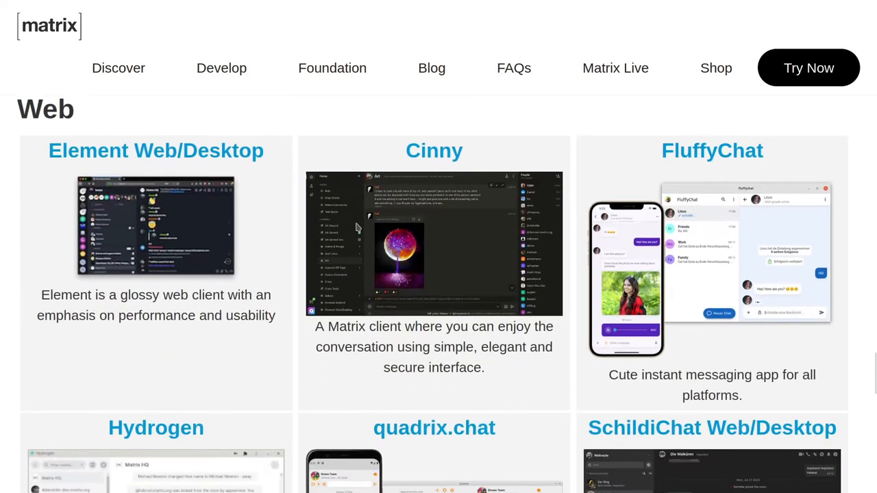
scroll("down", 3)
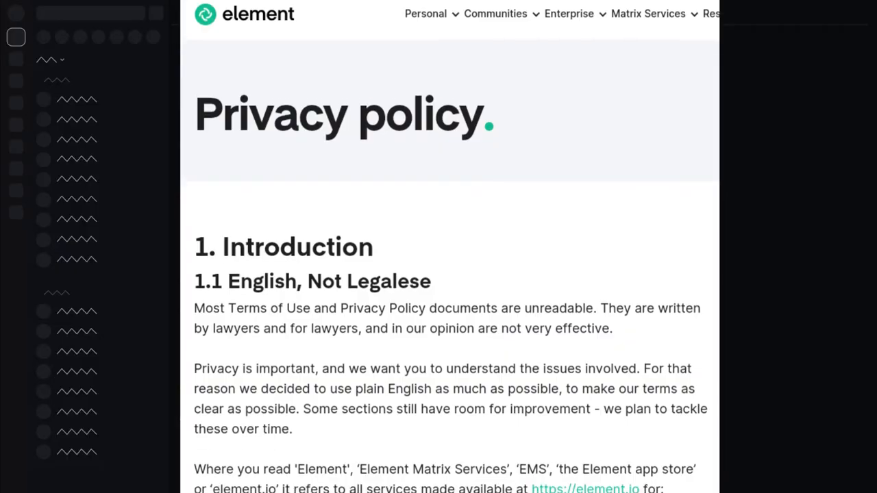
Scroll down through the introduction of Element's privacy policy
scroll("down", 3)
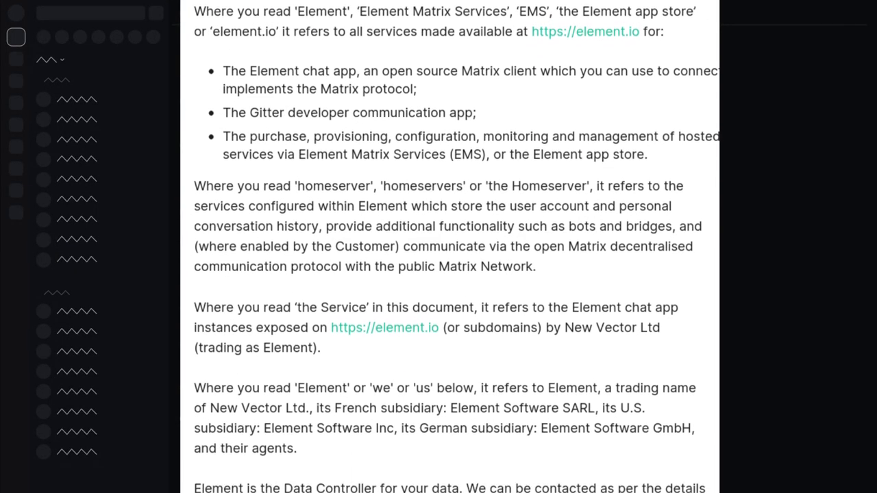
scroll("down", 3)
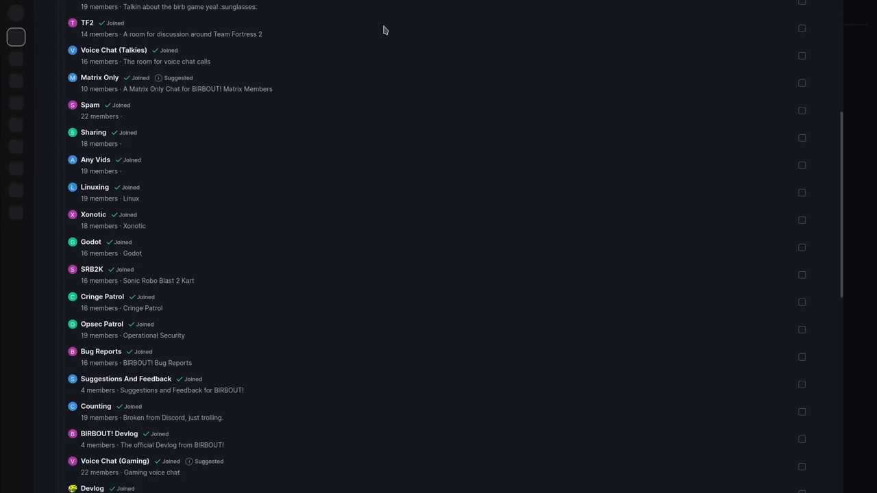
scroll("down", 3)
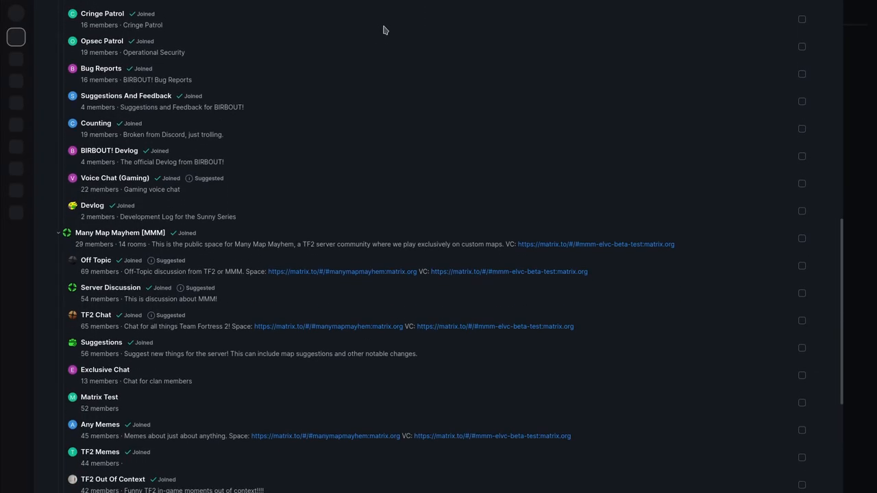
scroll("down", 3)
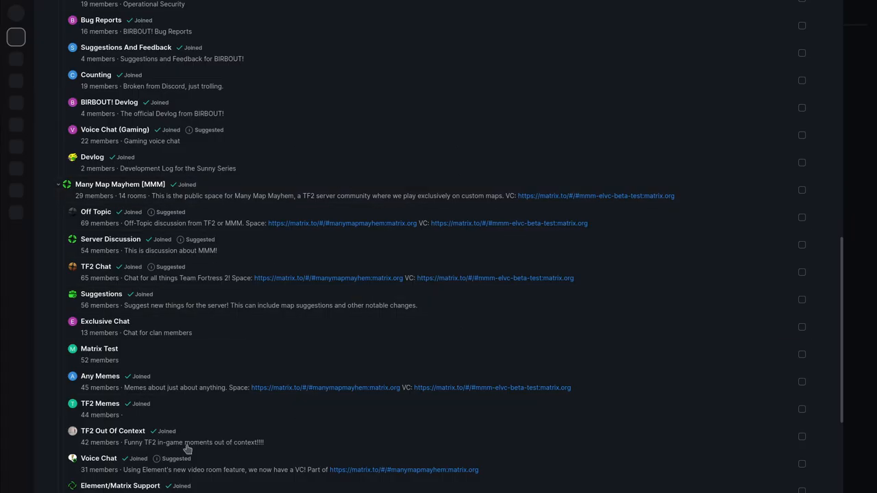
mouse_move(48, 167)
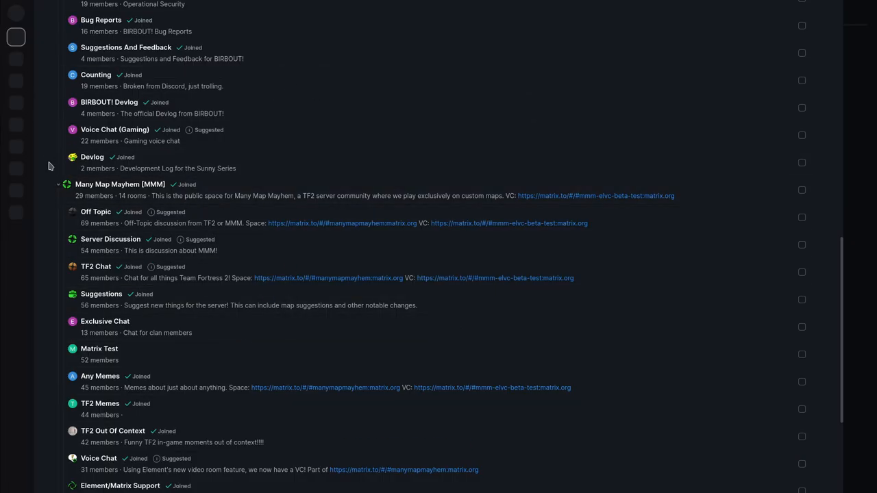